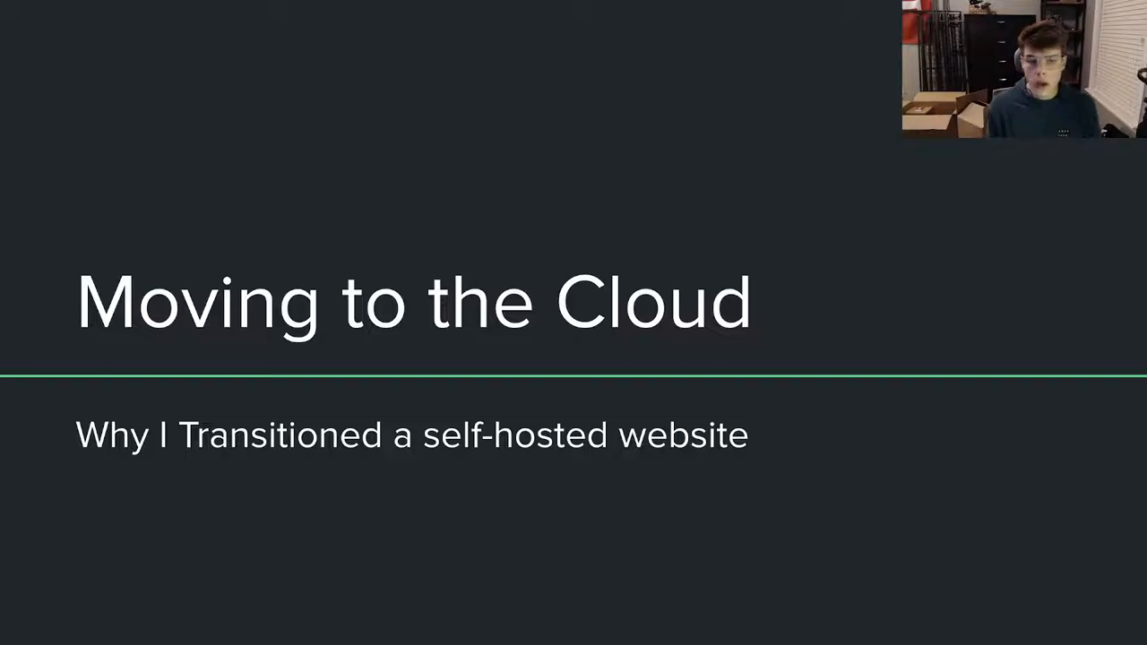
Step: Advance from the 'Moving to the Cloud' title slide to 'The Trigger: 2 Weeks Downtime'
{"action": "key", "text": "Right"}
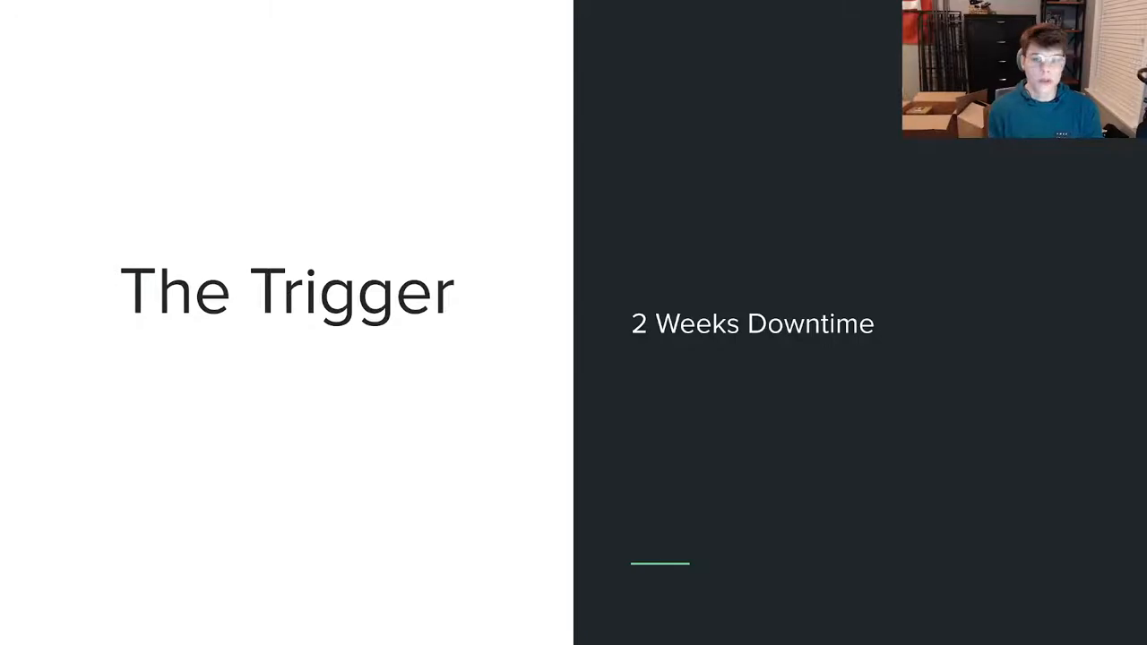
{"action": "key", "text": "Escape"}
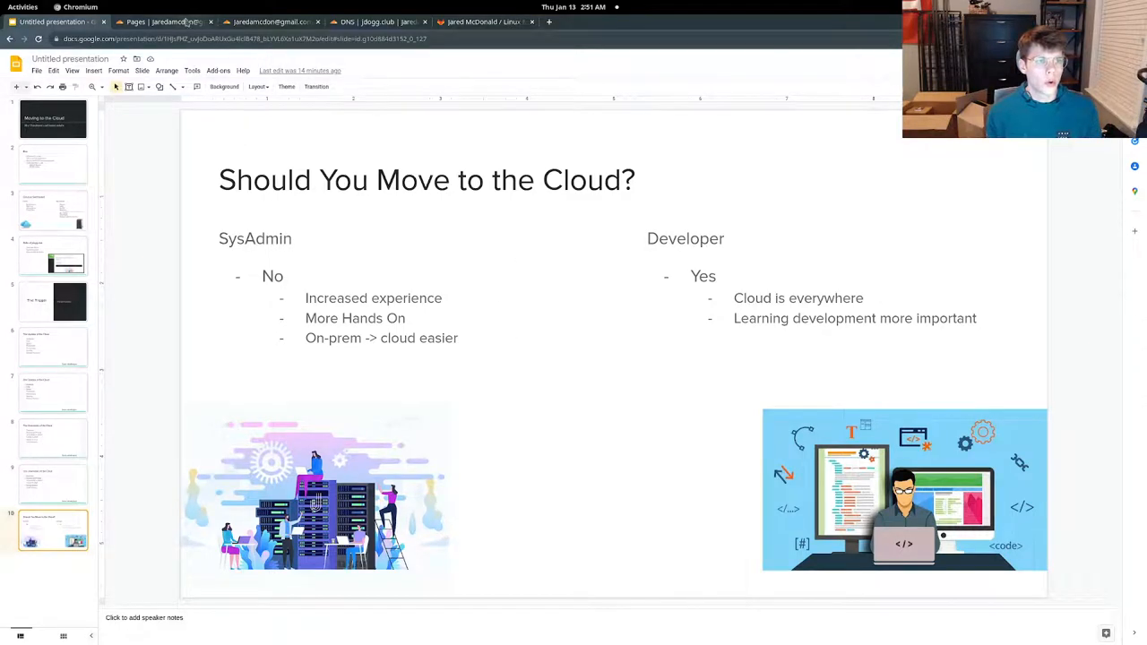
Step: Open linux-master-class's linked GitLab repository from the Cloudflare Pages list in a new tab
{"action": "left_click", "coordinate": [161, 22]}
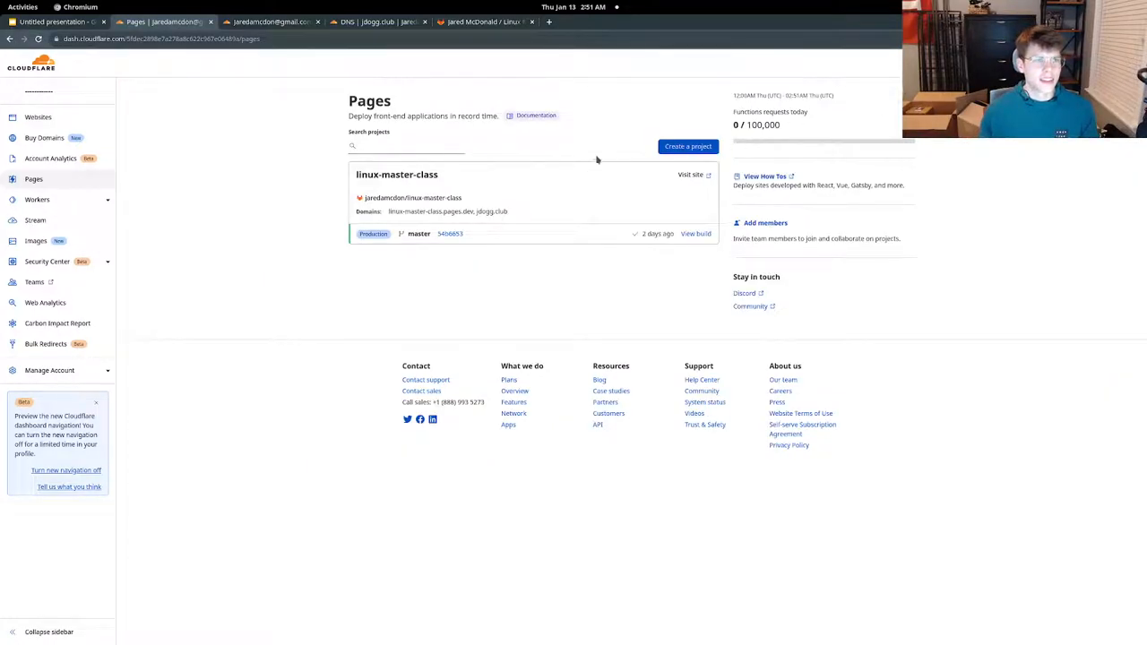
{"action": "left_click", "coordinate": [394, 145]}
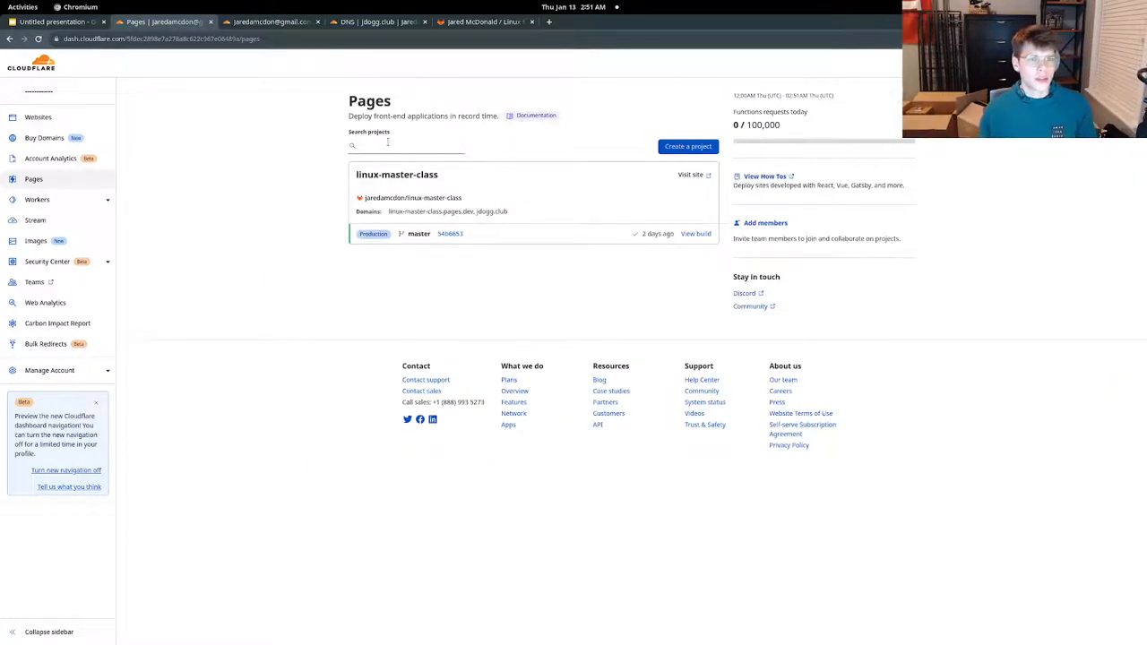
{"action": "mouse_move", "coordinate": [640, 204]}
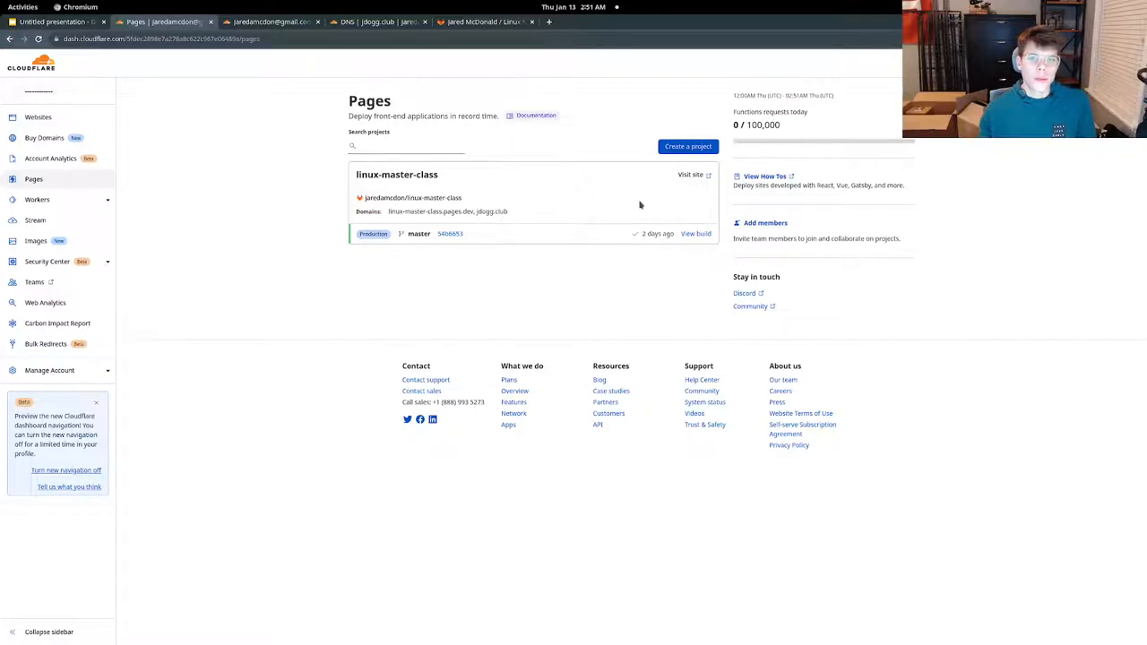
{"action": "mouse_move", "coordinate": [435, 212]}
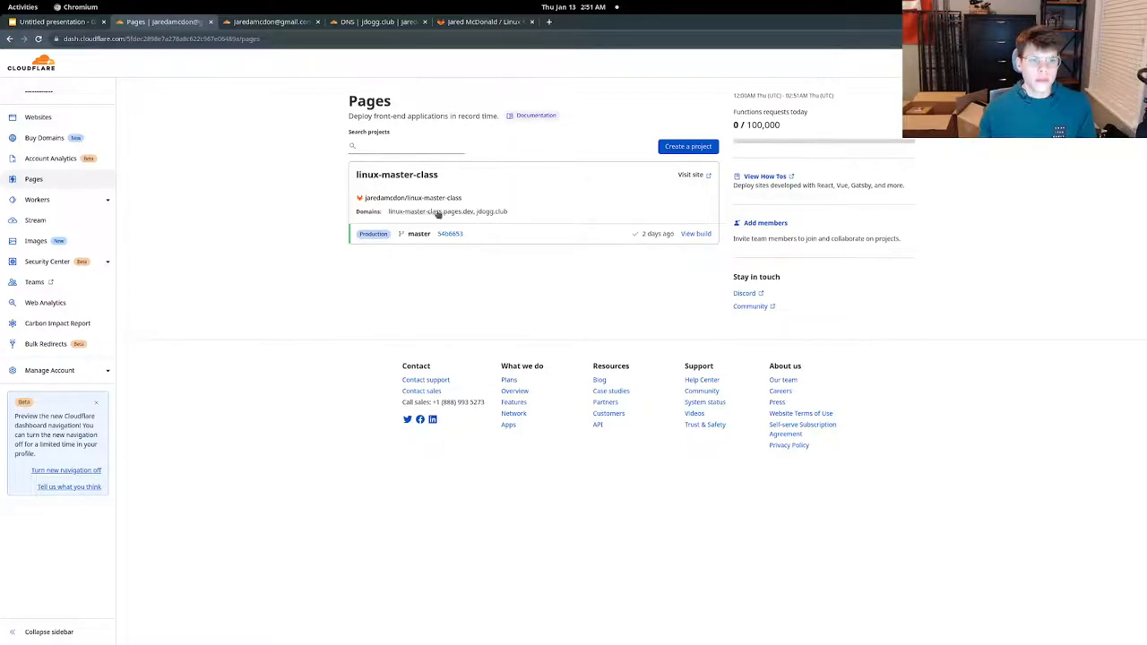
{"action": "mouse_move", "coordinate": [443, 202]}
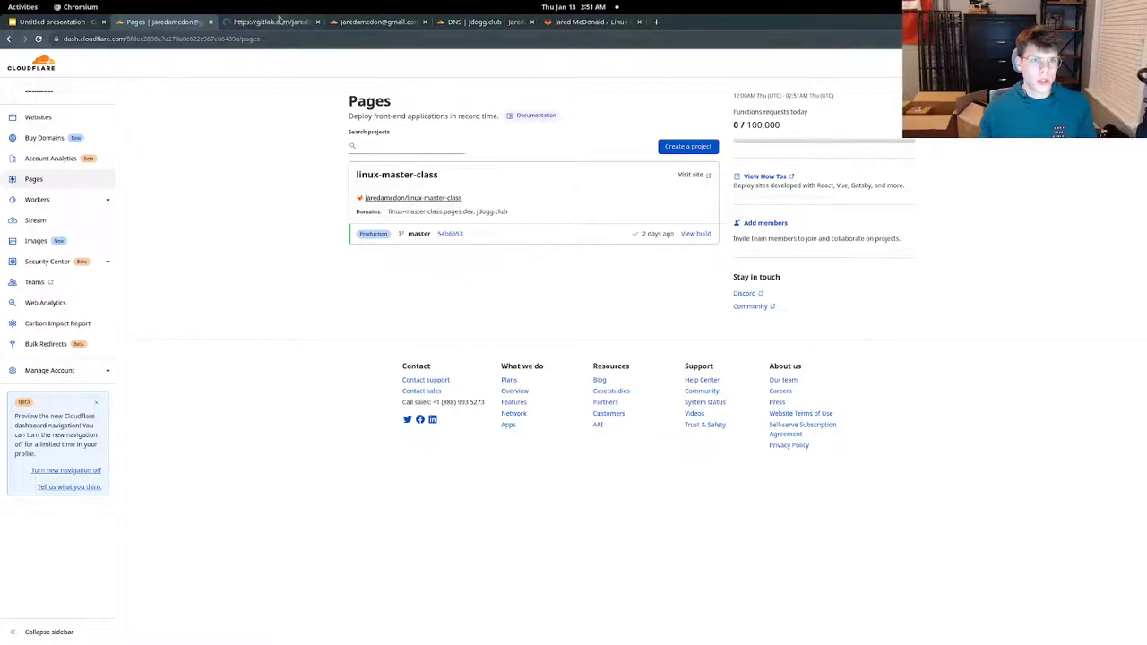
Step: Browse the linux-master-class GitLab repository's Hugo site files, then return to Cloudflare Pages
{"action": "left_click", "coordinate": [278, 22]}
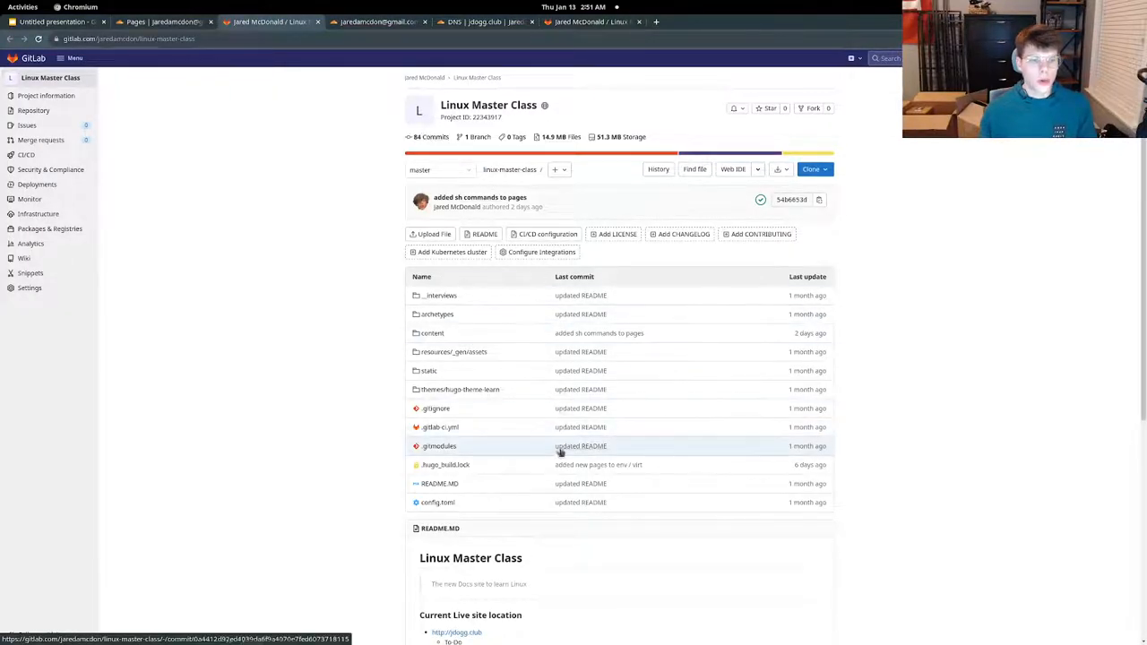
{"action": "mouse_move", "coordinate": [436, 429]}
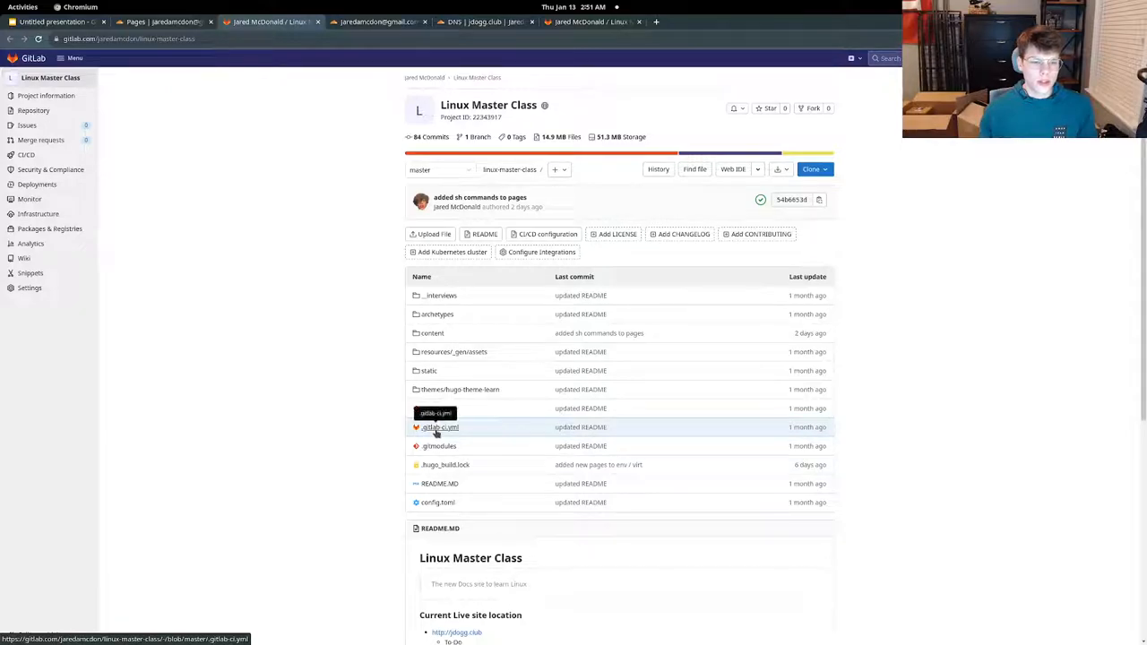
{"action": "left_click", "coordinate": [437, 428]}
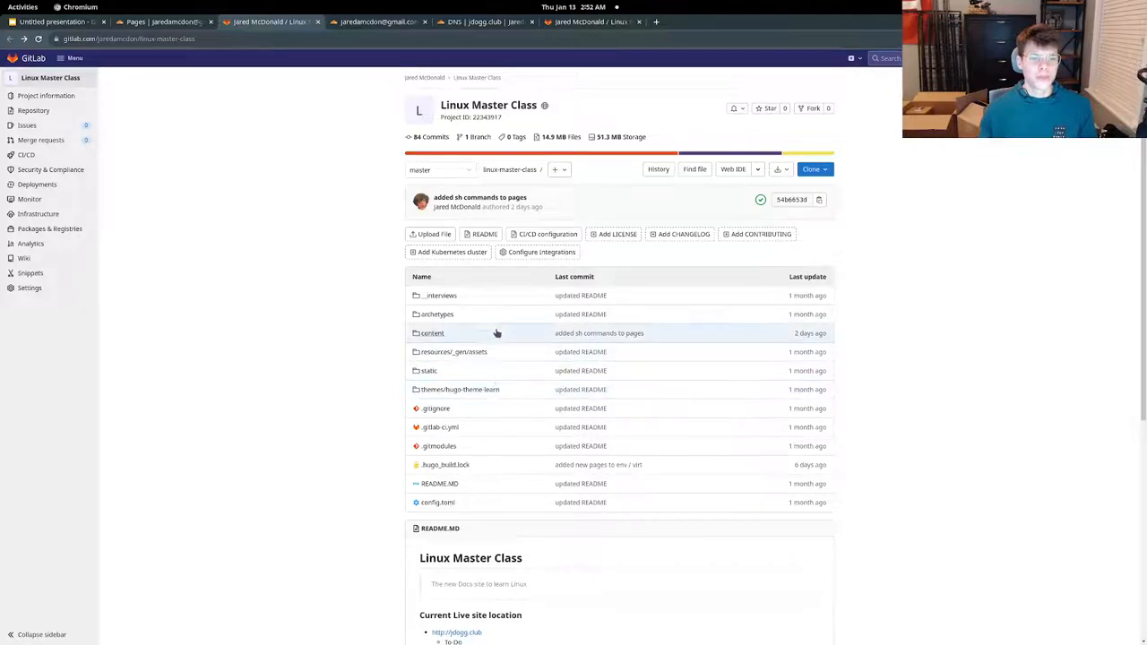
{"action": "left_click", "coordinate": [161, 18]}
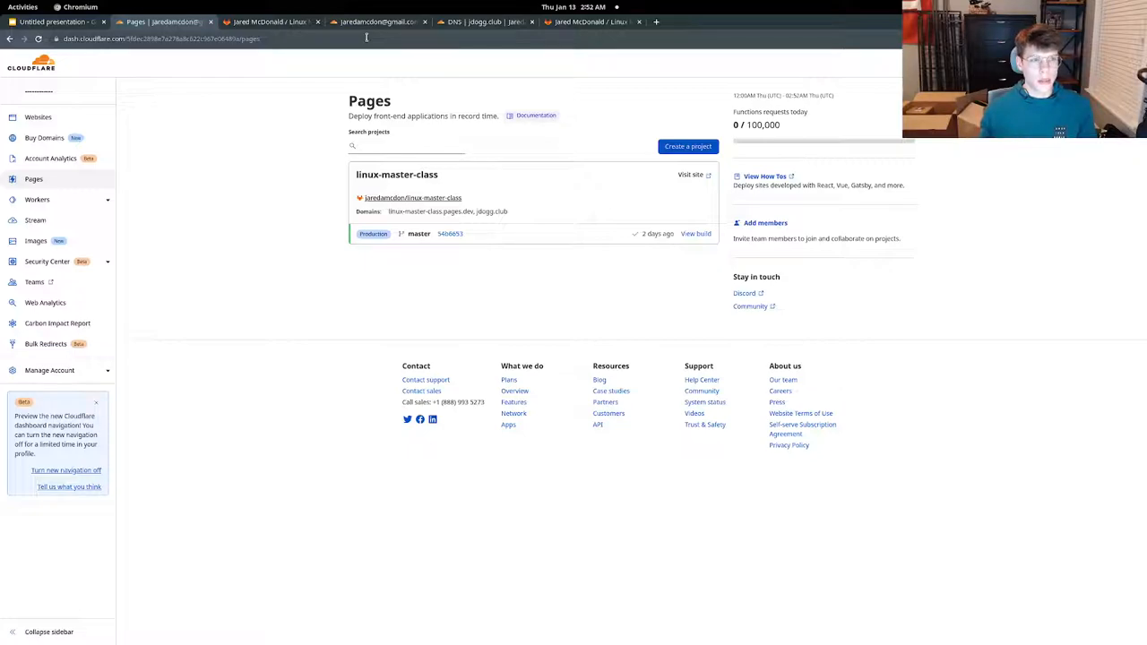
Step: Review the linux-master-class project's Settings, then view jdogg.club's DNS records
{"action": "left_click", "coordinate": [395, 174]}
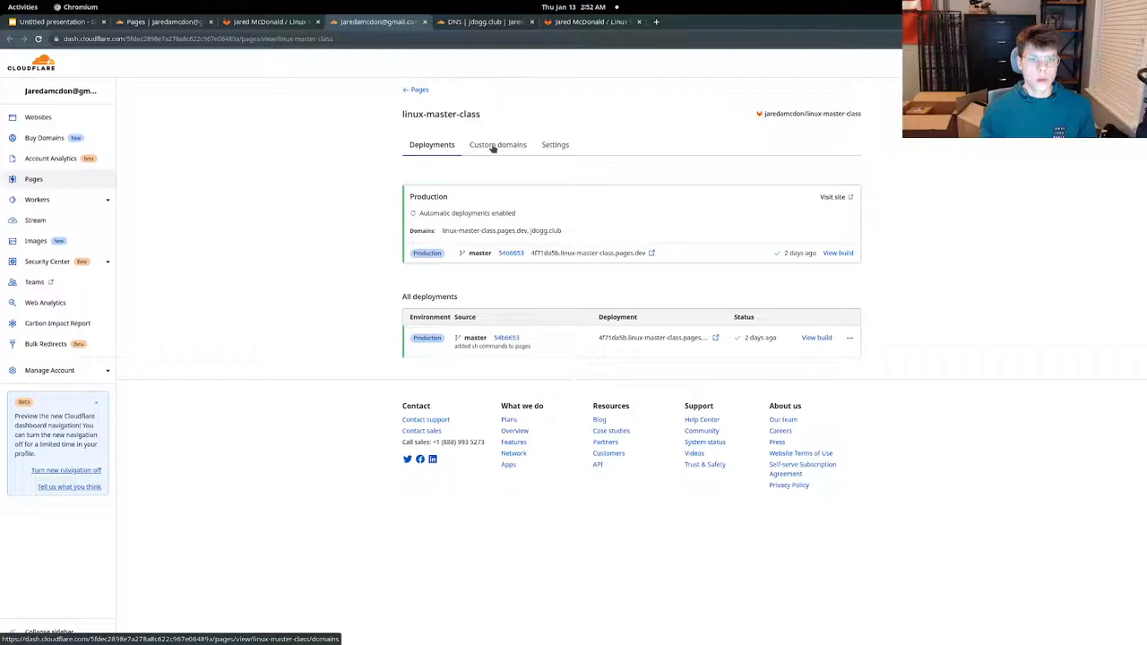
{"action": "left_click", "coordinate": [551, 144]}
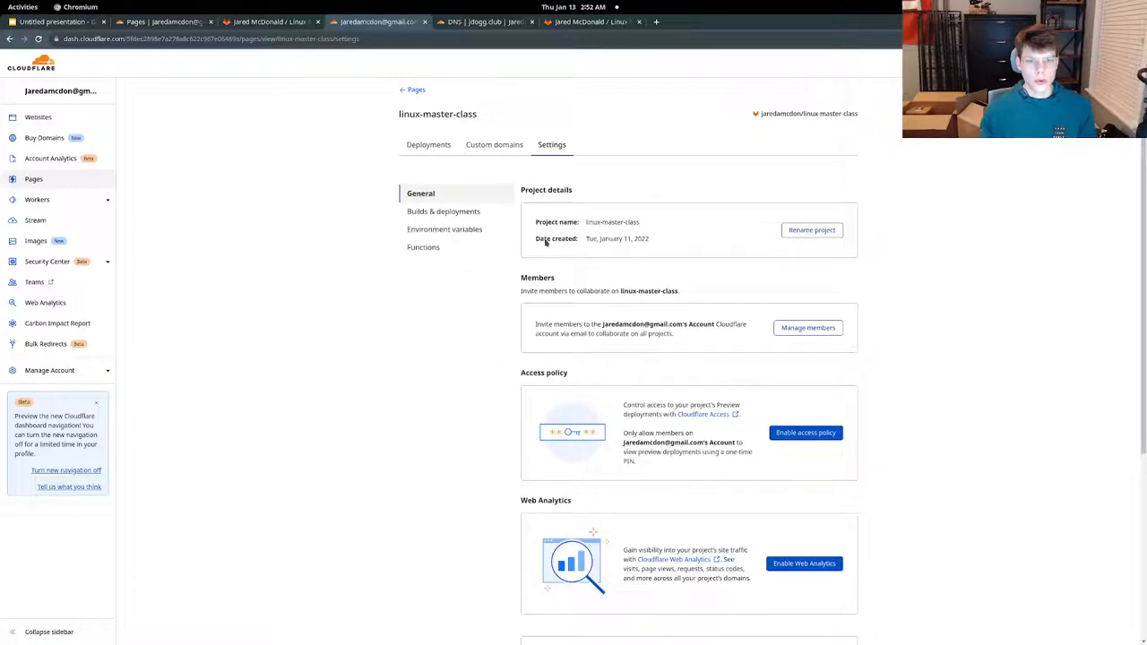
{"action": "left_click", "coordinate": [480, 21]}
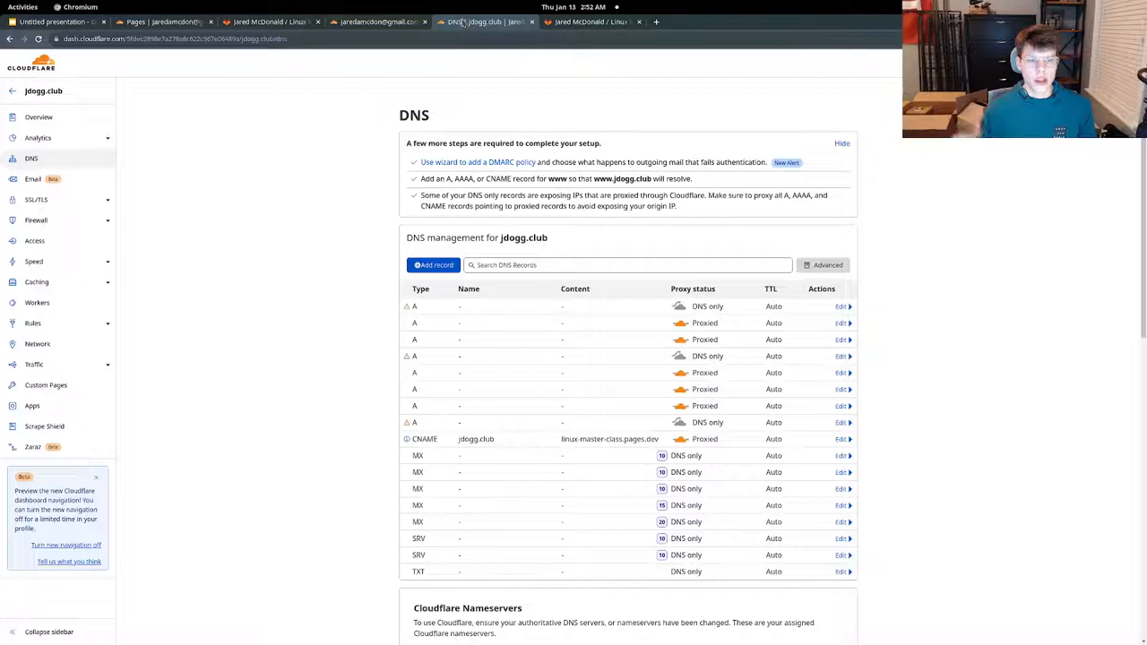
{"action": "mouse_move", "coordinate": [414, 307]}
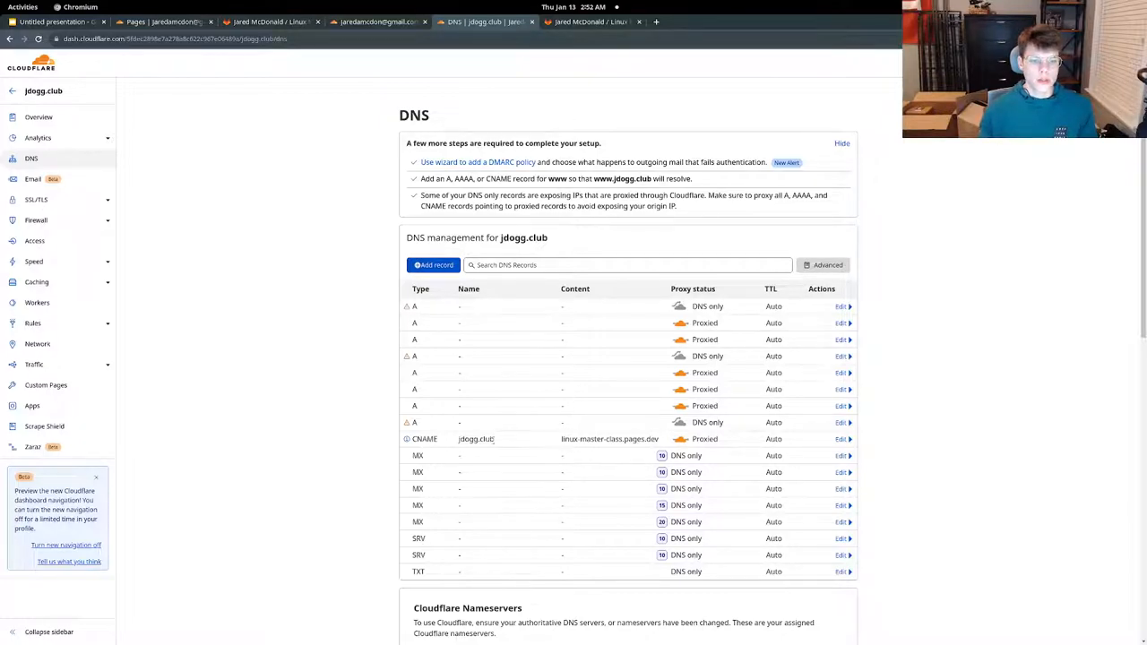
Step: Open linux-master-class.pages.dev from the jdogg.club CNAME record's target link
{"action": "double_click", "coordinate": [471, 439]}
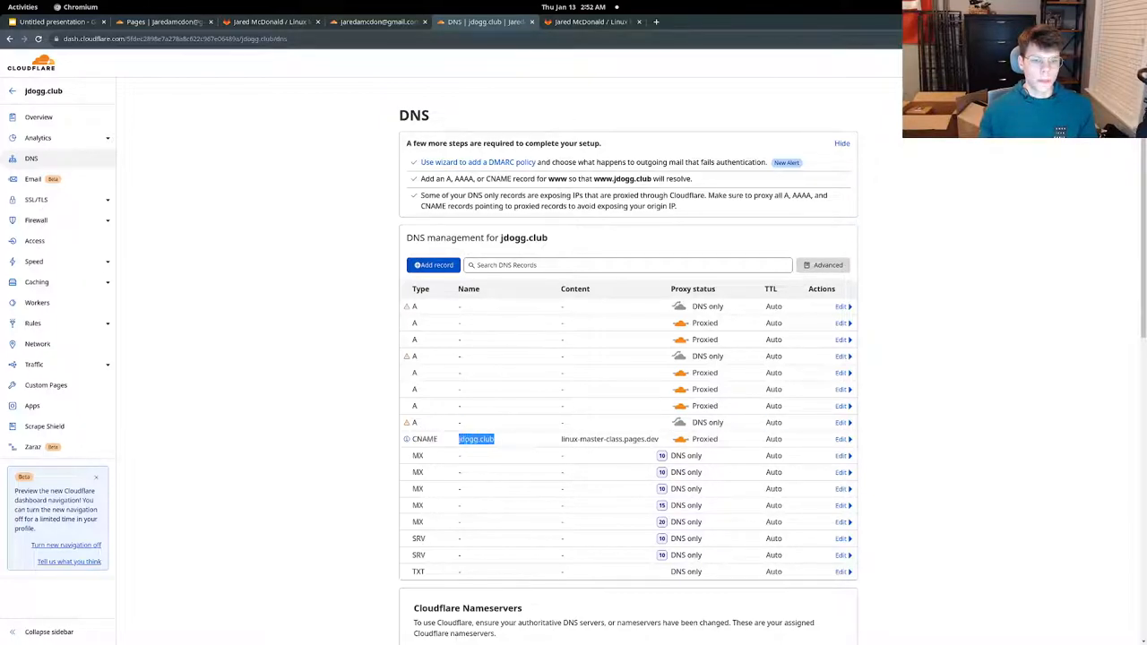
{"action": "left_click", "coordinate": [441, 448]}
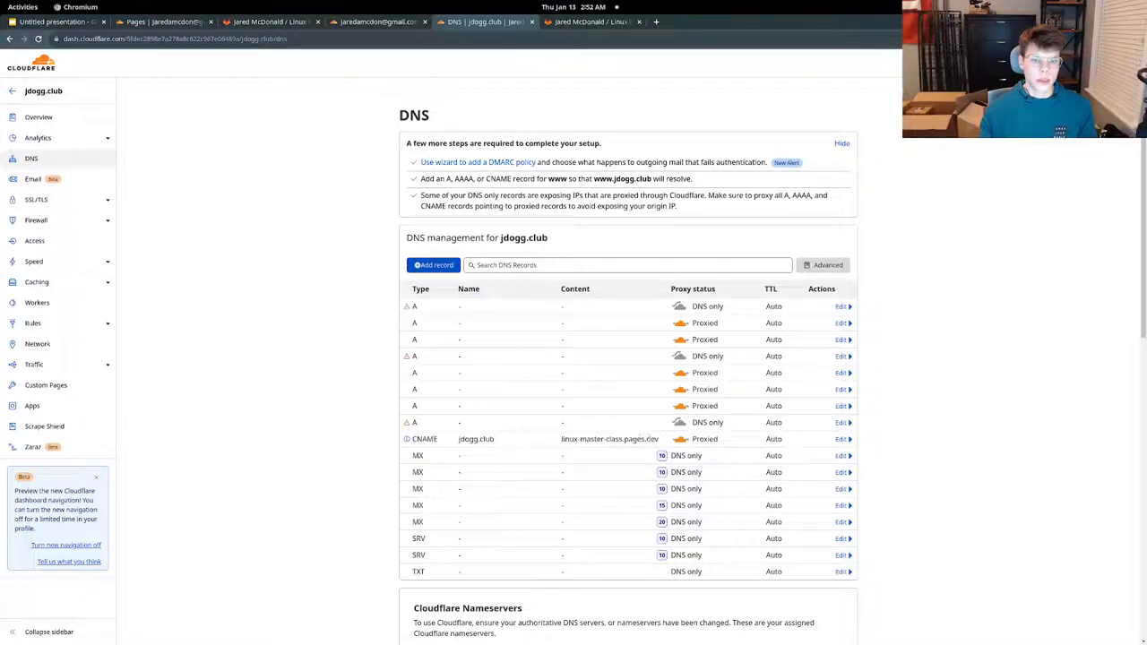
{"action": "double_click", "coordinate": [609, 438]}
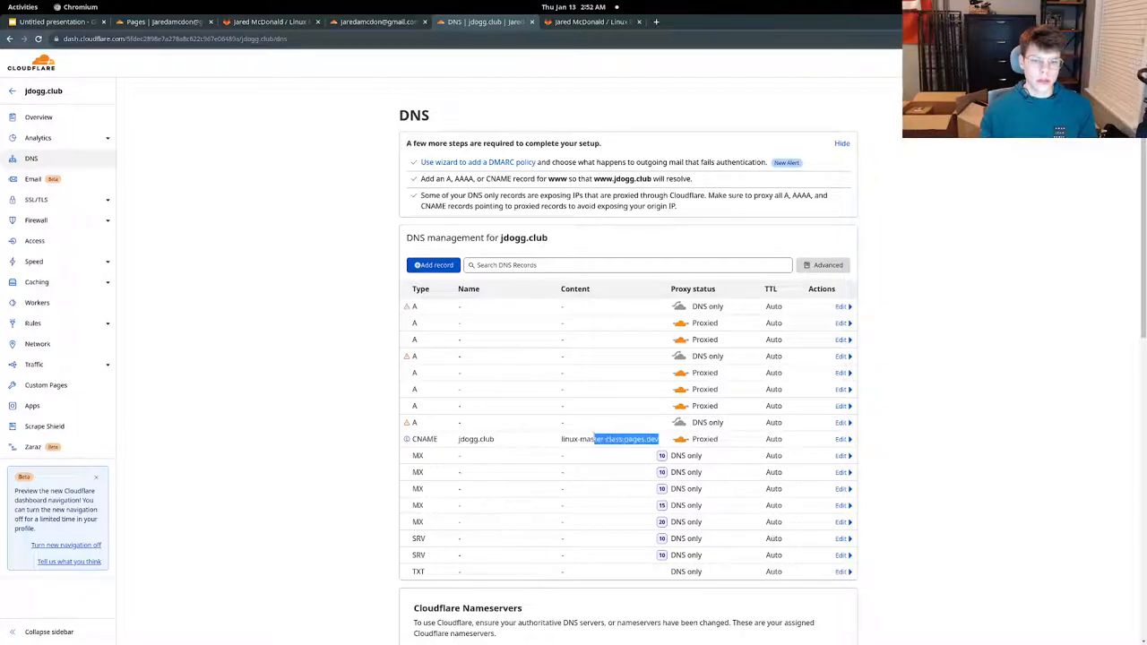
{"action": "right_click", "coordinate": [618, 439]}
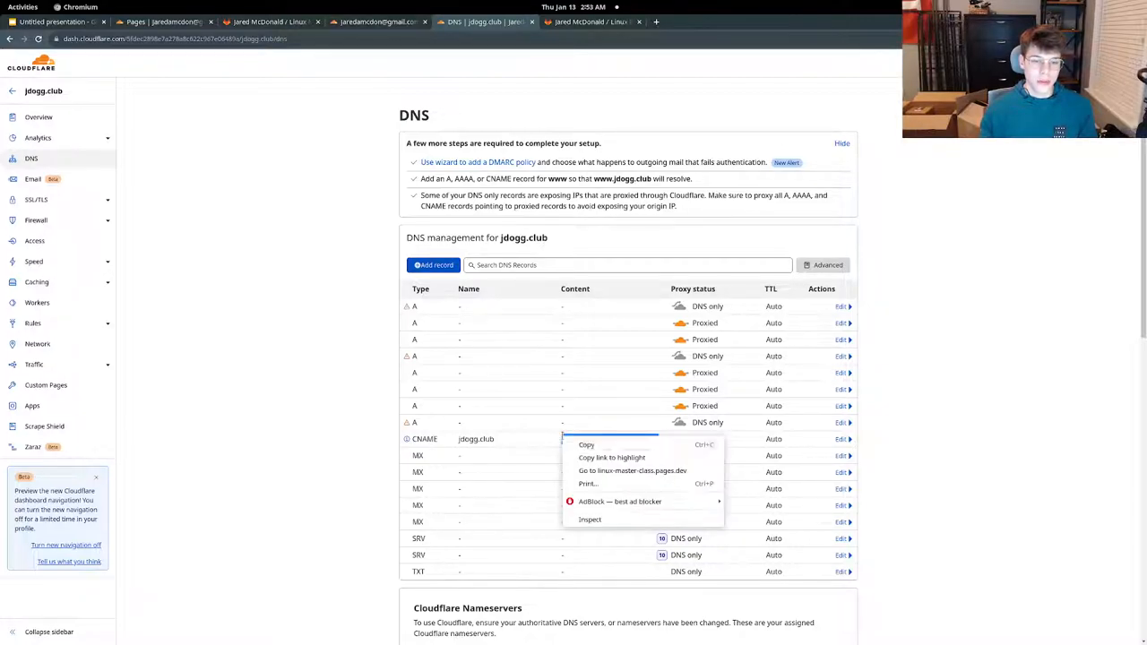
{"action": "left_click", "coordinate": [627, 470]}
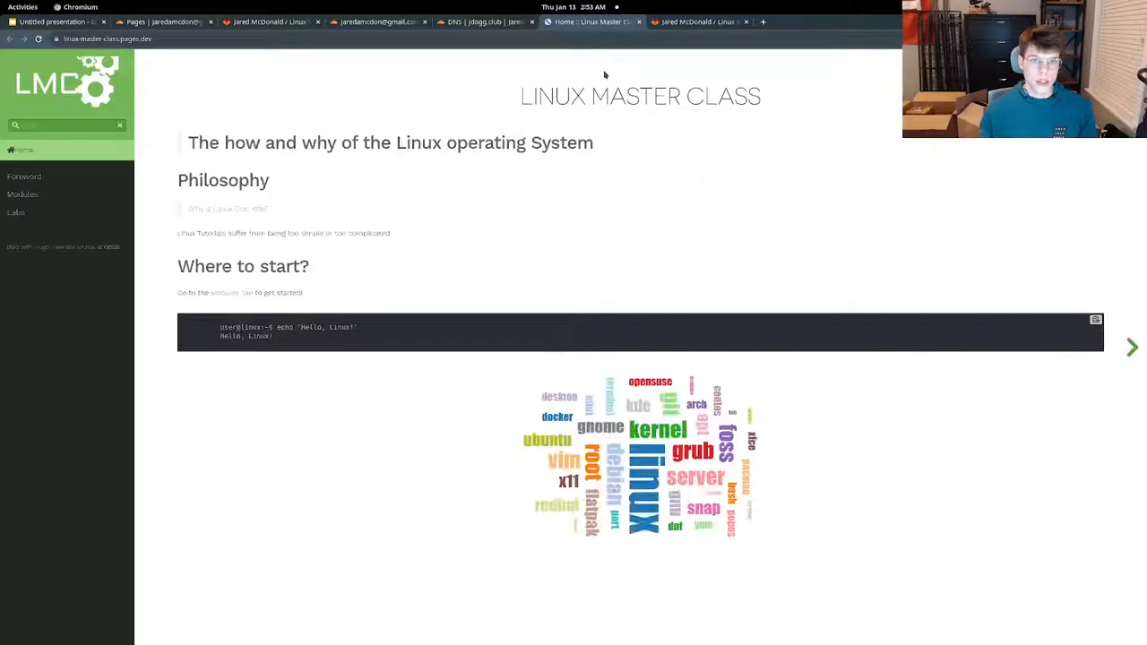